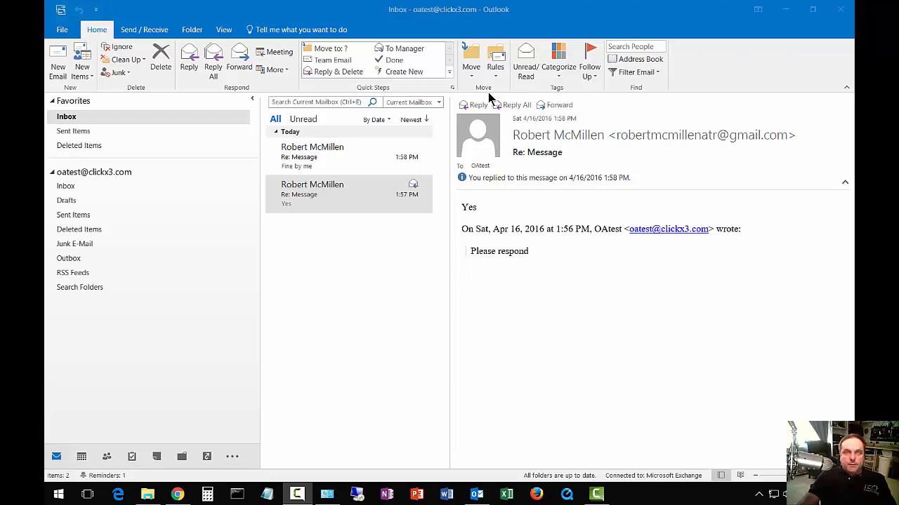
{"action": "mouse_move", "coordinate": [481, 326]}
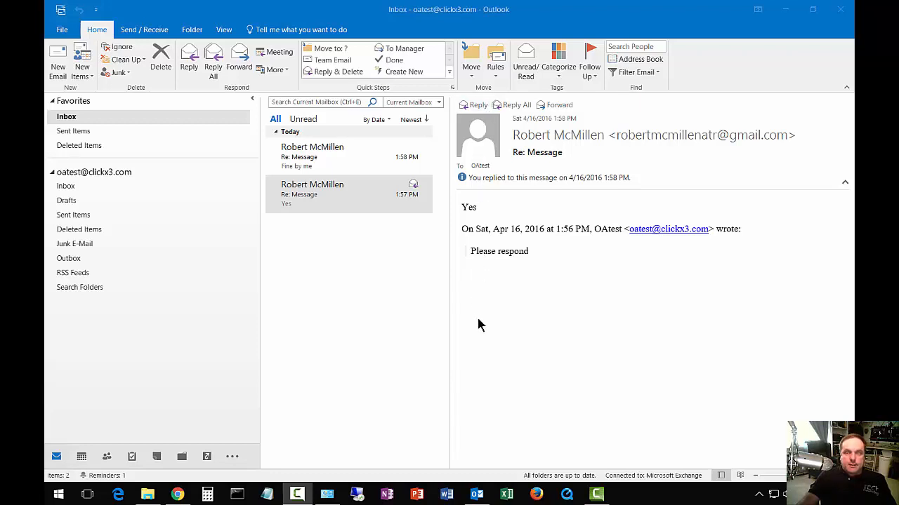
{"action": "mouse_move", "coordinate": [489, 332]}
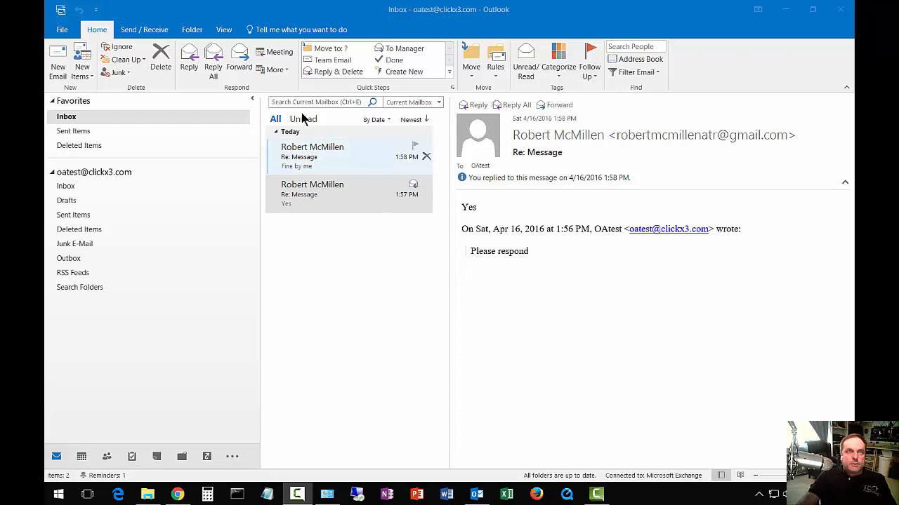
With a reply message selected, move the reading pane below the message list.
{"action": "left_click", "coordinate": [348, 194]}
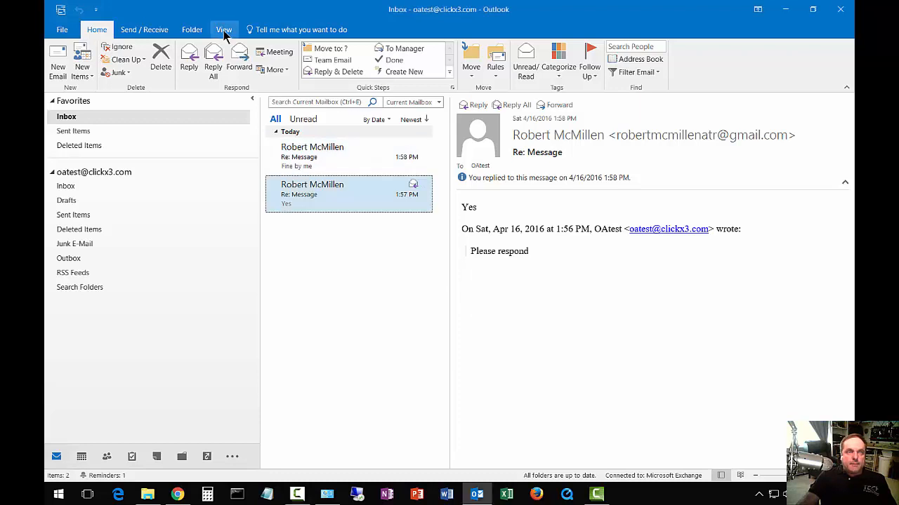
{"action": "left_click", "coordinate": [223, 29]}
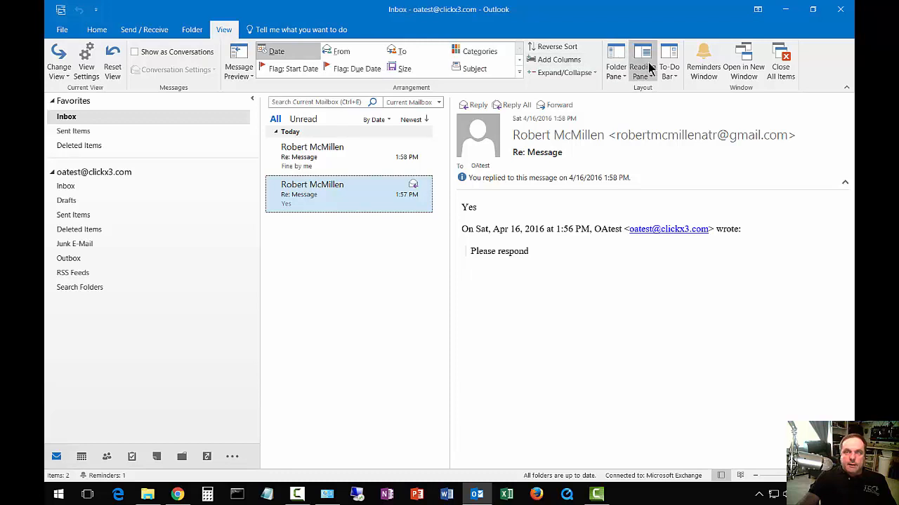
{"action": "left_click", "coordinate": [640, 59]}
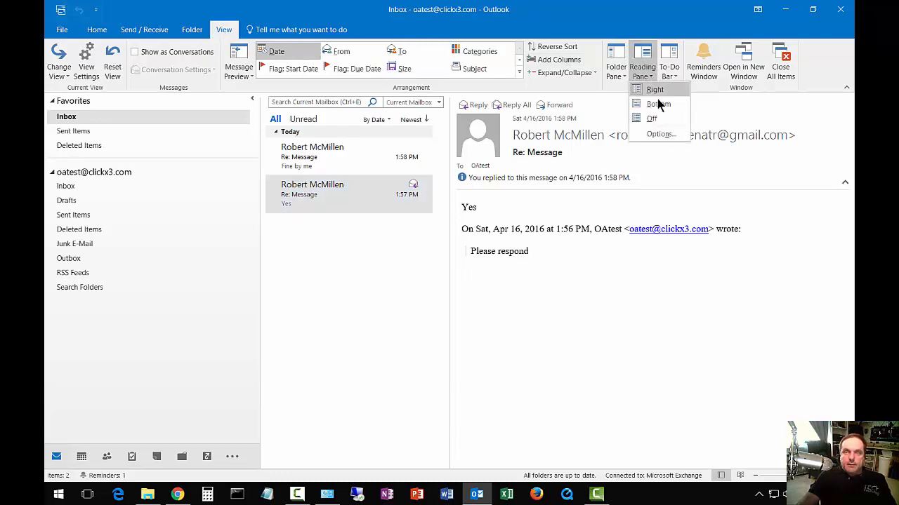
{"action": "mouse_move", "coordinate": [659, 104]}
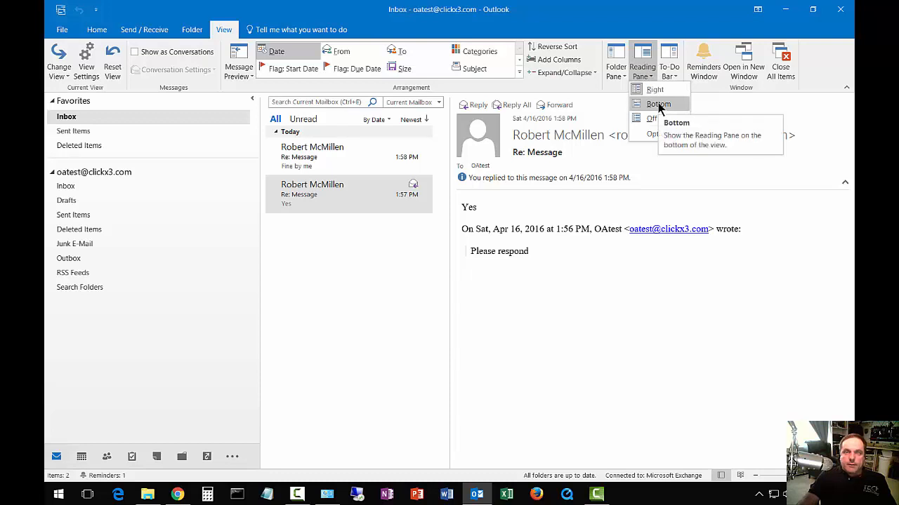
{"action": "left_click", "coordinate": [657, 104]}
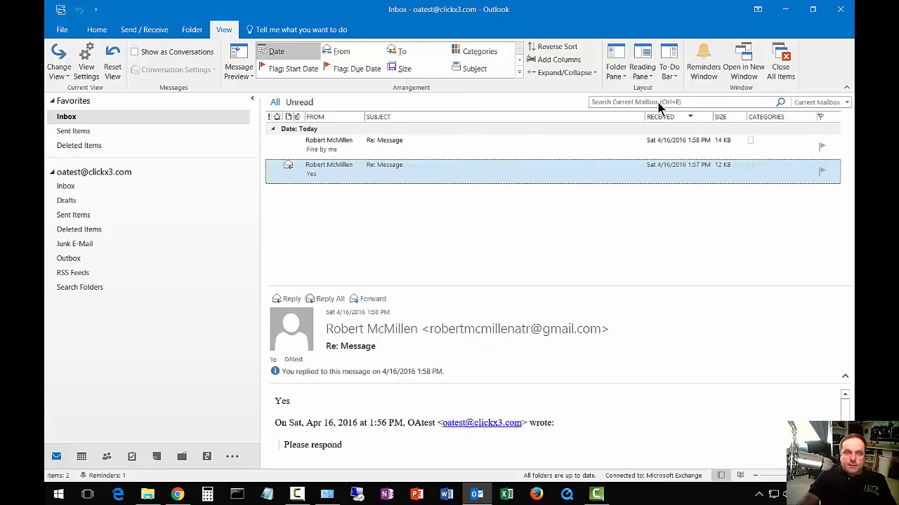
{"action": "mouse_move", "coordinate": [527, 312]}
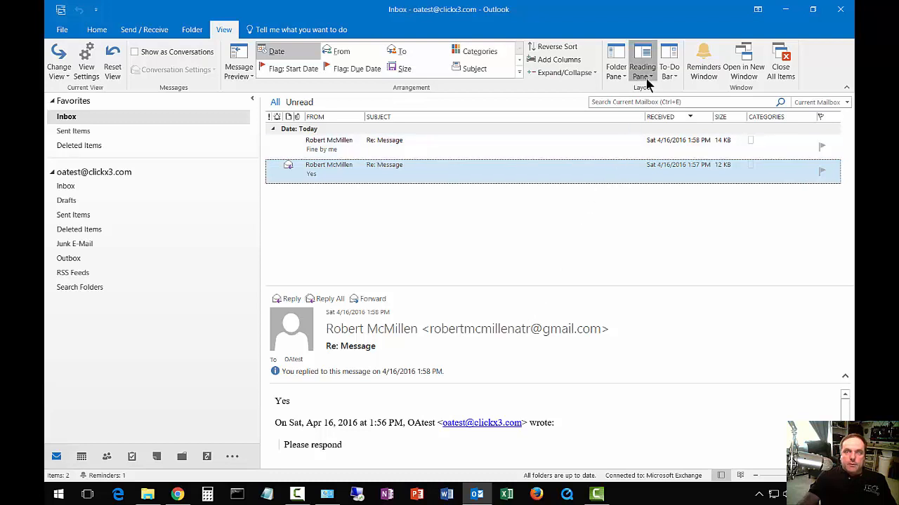
Turn the reading pane off so the inbox list fills the window.
{"action": "left_click", "coordinate": [640, 61]}
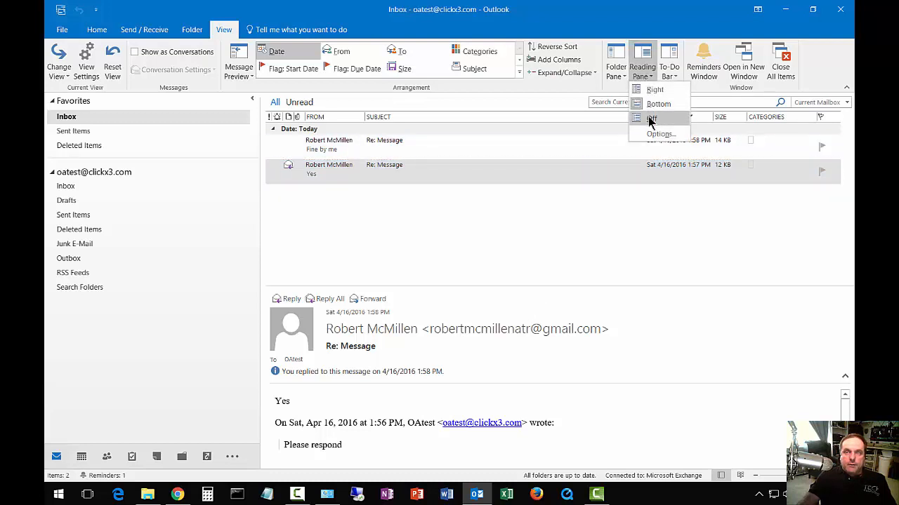
{"action": "left_click", "coordinate": [652, 118]}
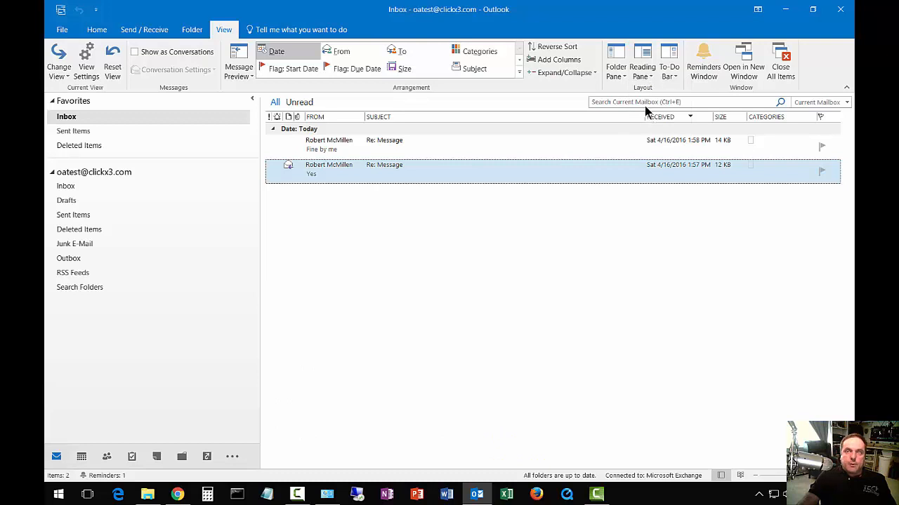
{"action": "left_click", "coordinate": [642, 59]}
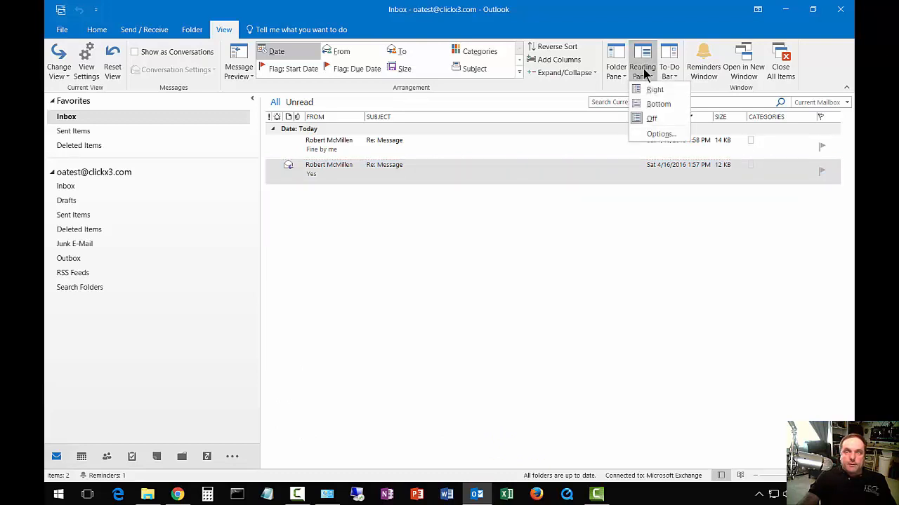
Show the Reading Pane options dialog with its mark-as-read and single-key reading settings.
{"action": "left_click", "coordinate": [660, 133]}
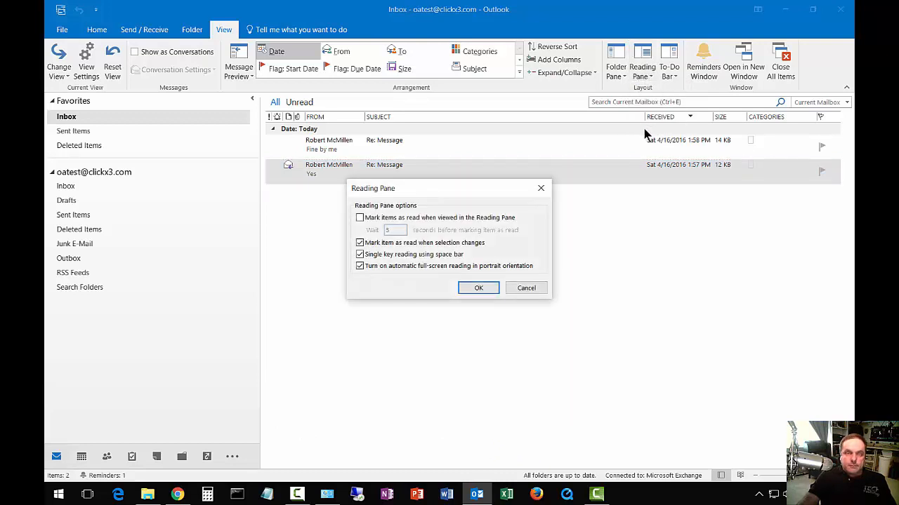
{"action": "mouse_move", "coordinate": [517, 236]}
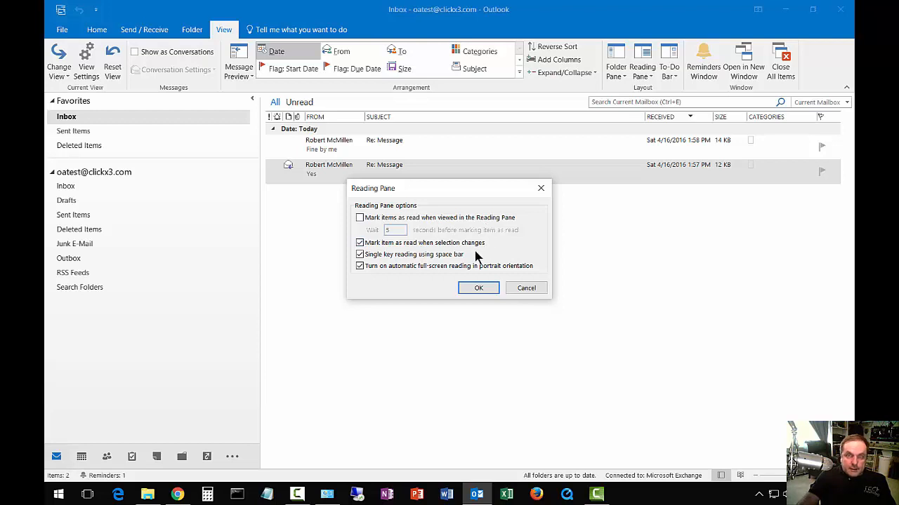
{"action": "mouse_move", "coordinate": [470, 258]}
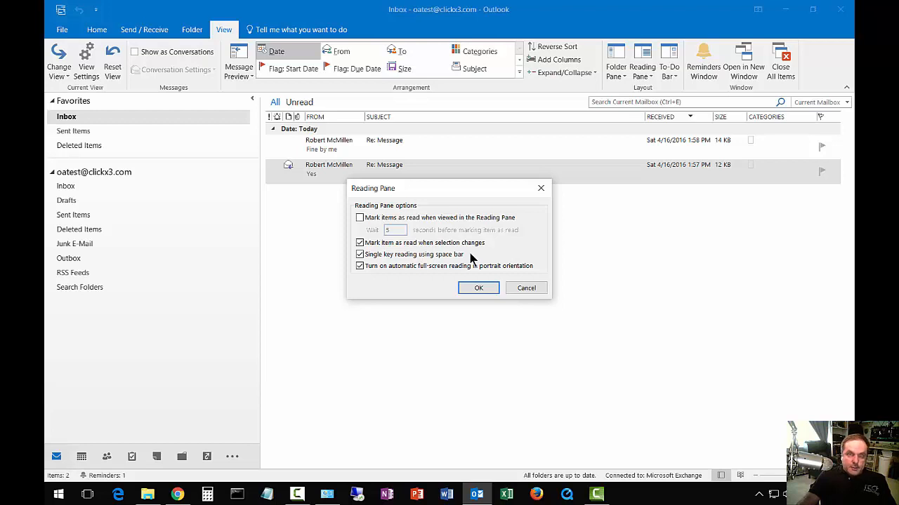
{"action": "mouse_move", "coordinate": [441, 284]}
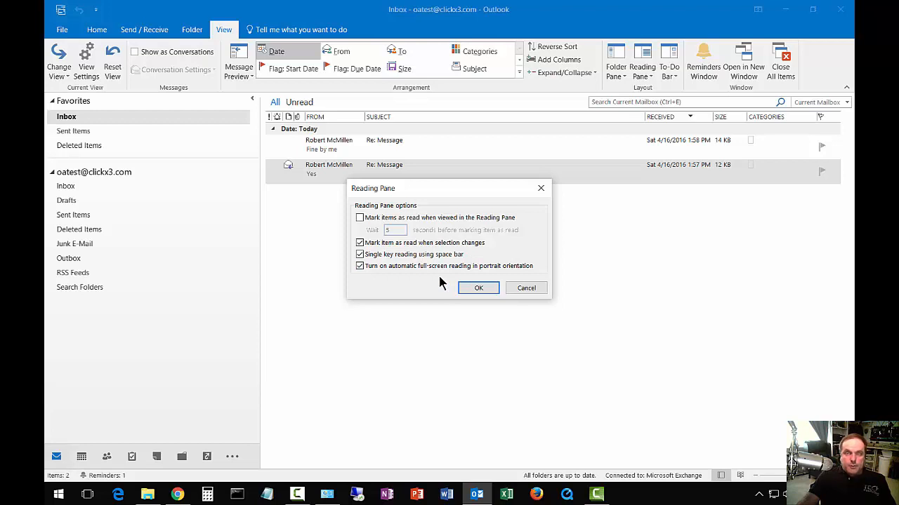
{"action": "mouse_move", "coordinate": [444, 281]}
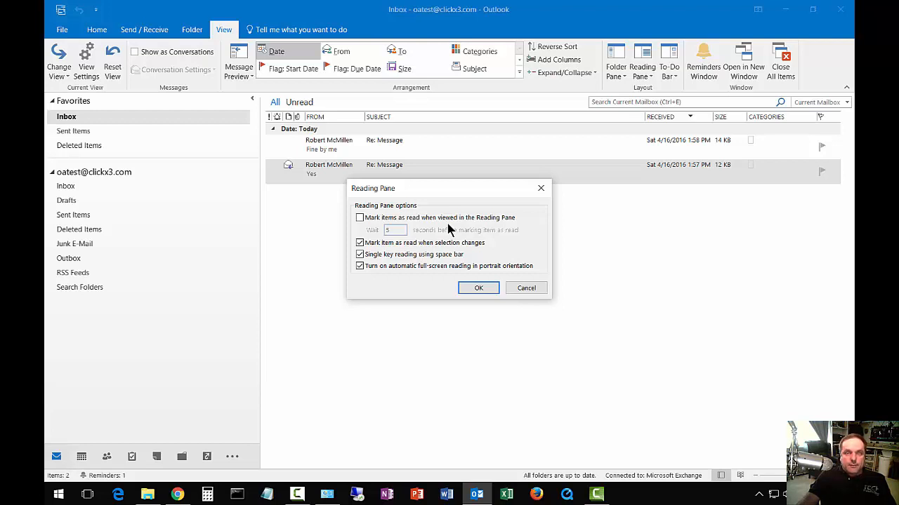
Dismiss the options dialog and place the reading pane back on the right of the messages.
{"action": "left_click", "coordinate": [477, 288]}
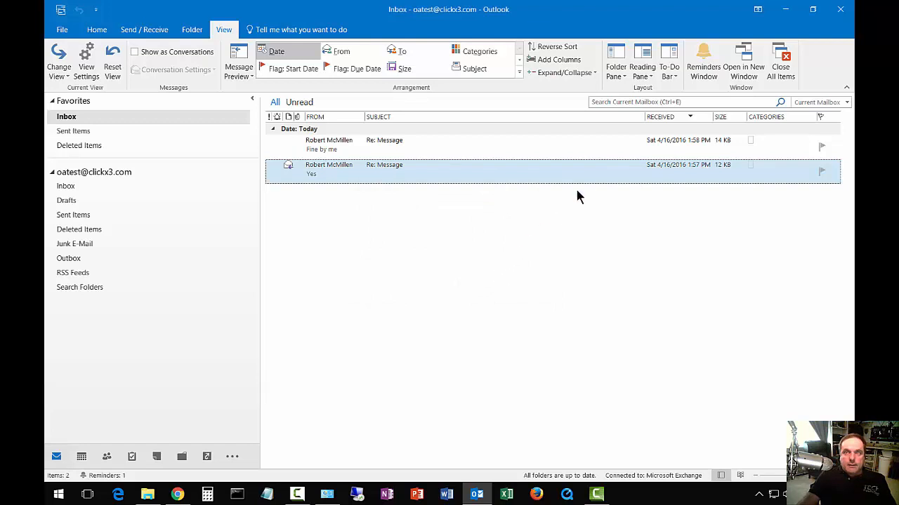
{"action": "left_click", "coordinate": [641, 59]}
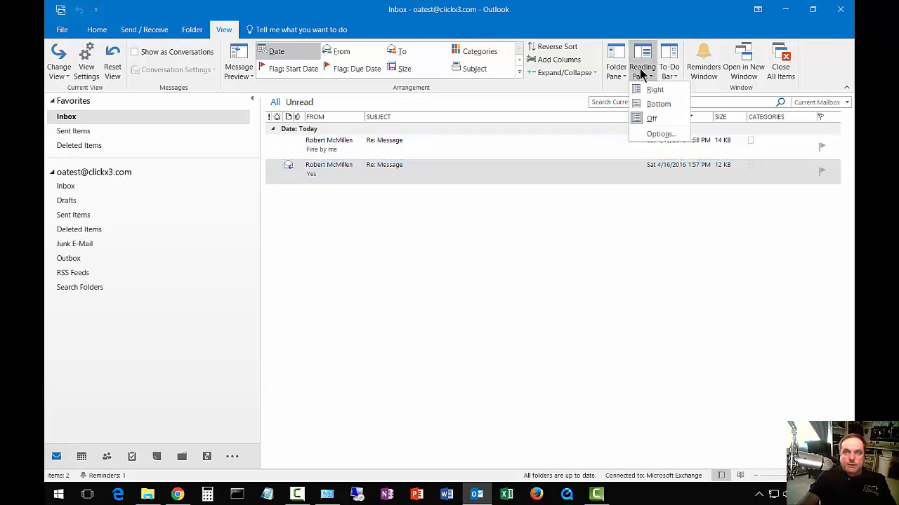
{"action": "left_click", "coordinate": [655, 90]}
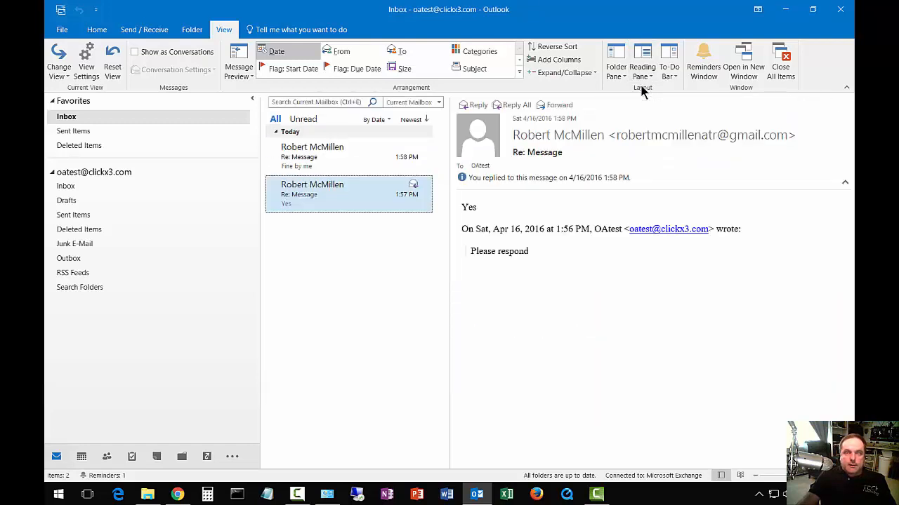